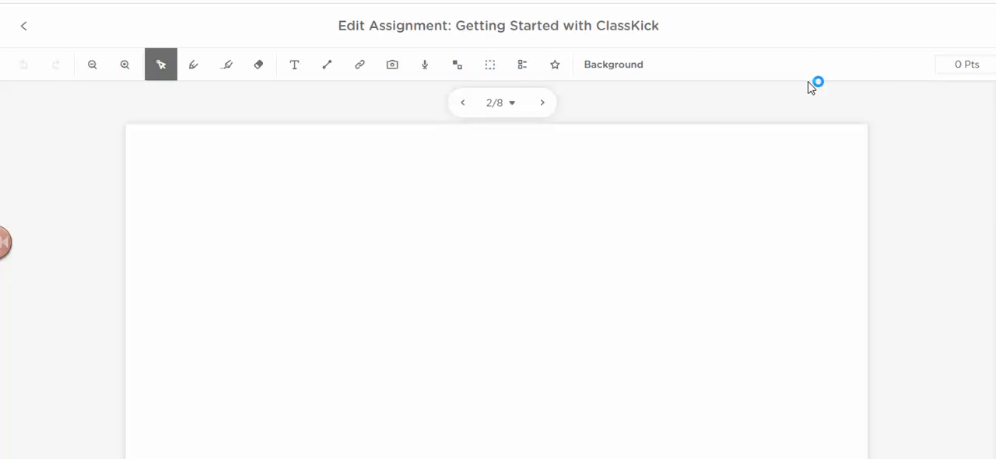
{"action": "mouse_move", "coordinate": [812, 87]}
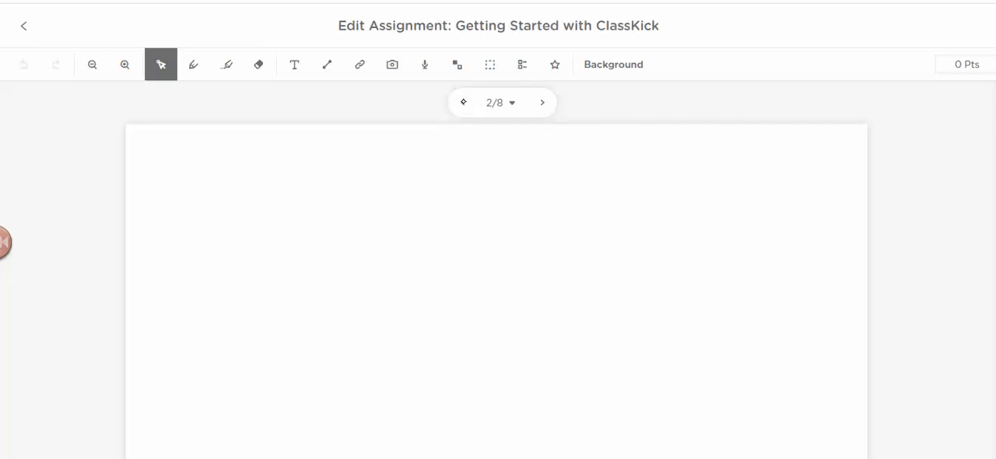
{"action": "mouse_move", "coordinate": [464, 105]}
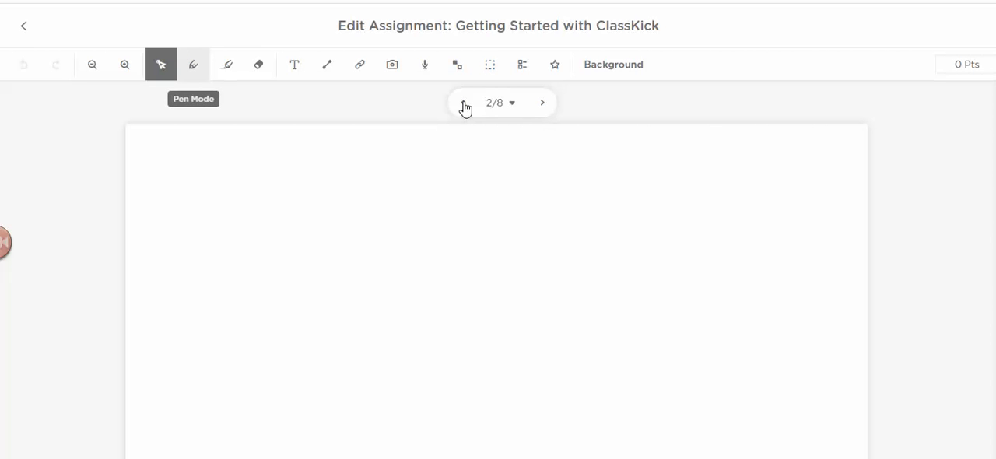
With the pen, draw a black scribble near the top-left and a red 'Hi' beside it
{"action": "left_click", "coordinate": [193, 65]}
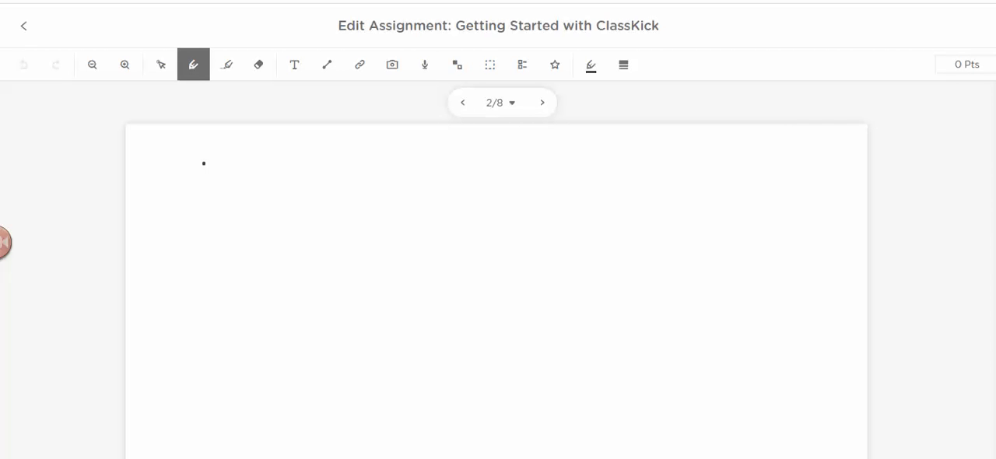
{"action": "left_click_drag", "start_coordinate": [202, 171], "coordinate": [288, 175]}
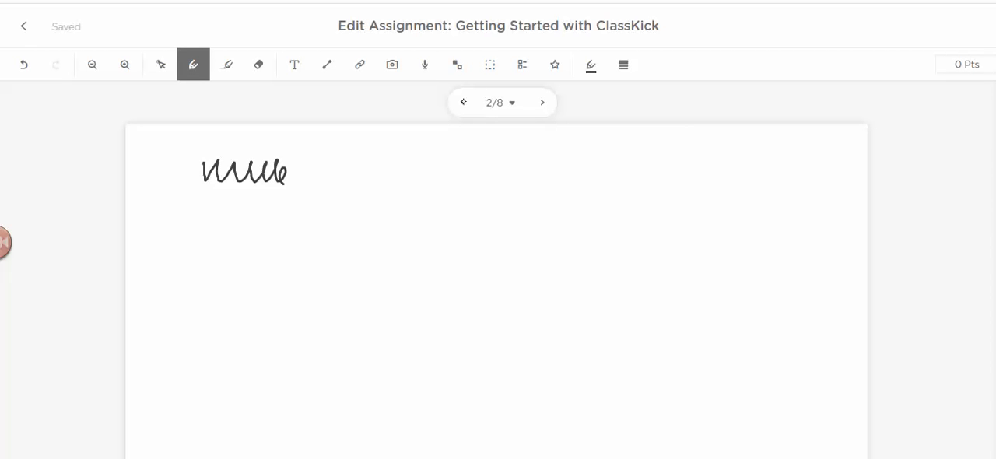
{"action": "mouse_move", "coordinate": [590, 65]}
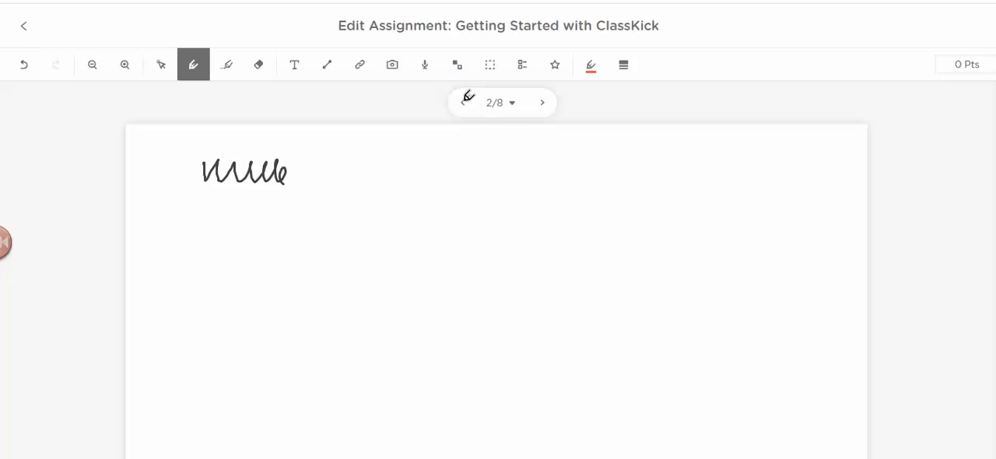
{"action": "left_click_drag", "start_coordinate": [340, 156], "coordinate": [361, 187]}
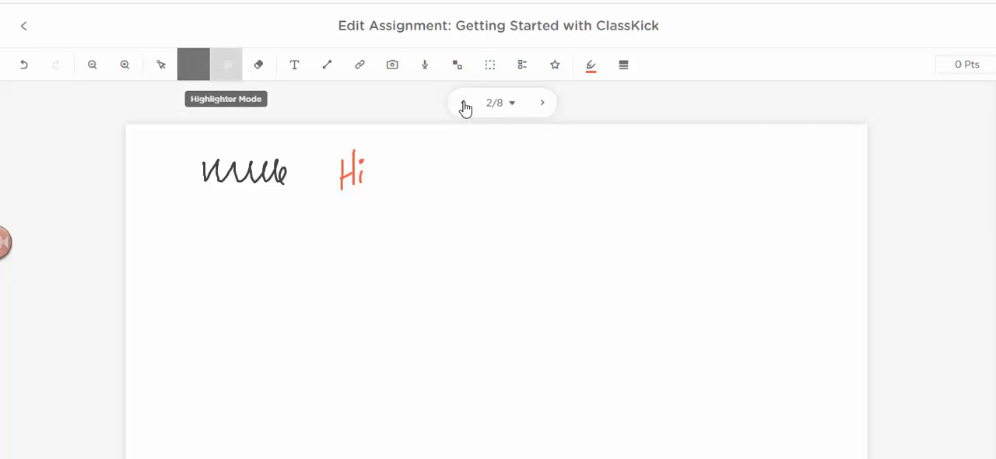
Paint purple highlighter strokes right of 'Hi', then erase them along with the red 'Hi'
{"action": "left_click", "coordinate": [226, 65]}
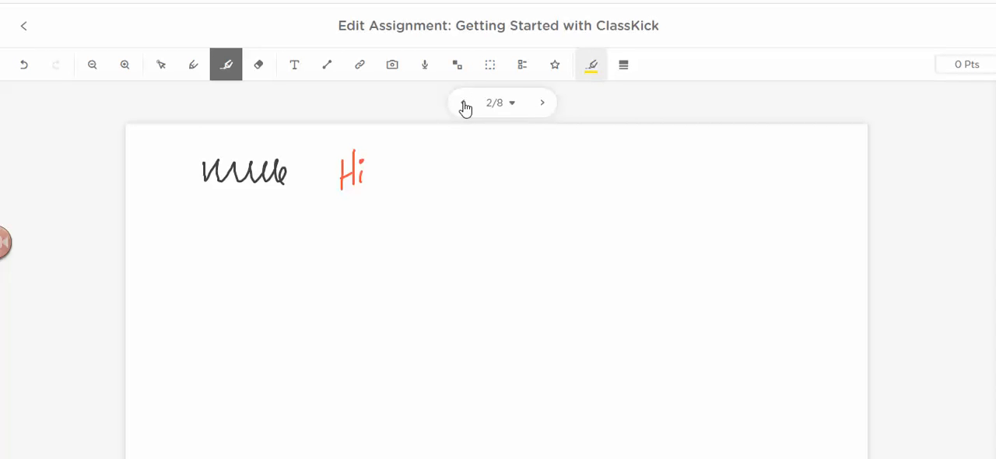
{"action": "left_click", "coordinate": [592, 64]}
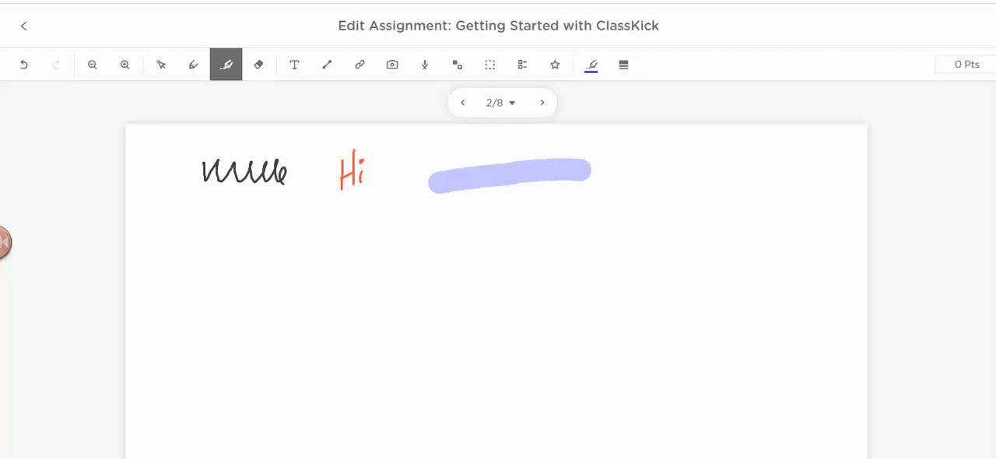
{"action": "left_click_drag", "start_coordinate": [459, 204], "coordinate": [642, 204]}
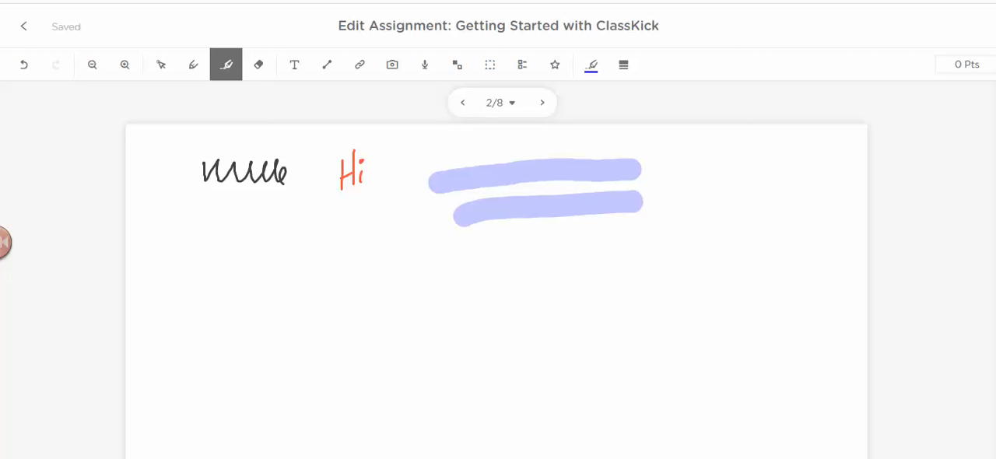
{"action": "left_click", "coordinate": [258, 64]}
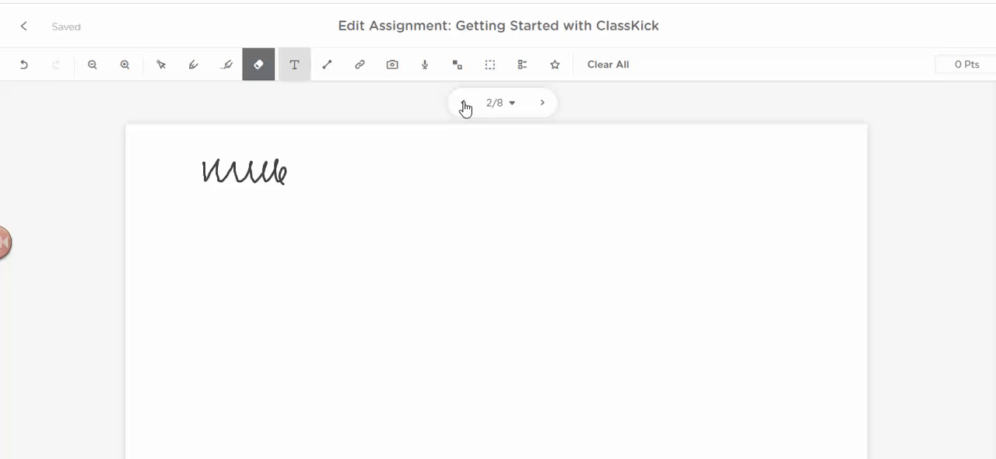
Add a text box reading 'hello everyone' beside the scribble and widen it
{"action": "left_click", "coordinate": [294, 64]}
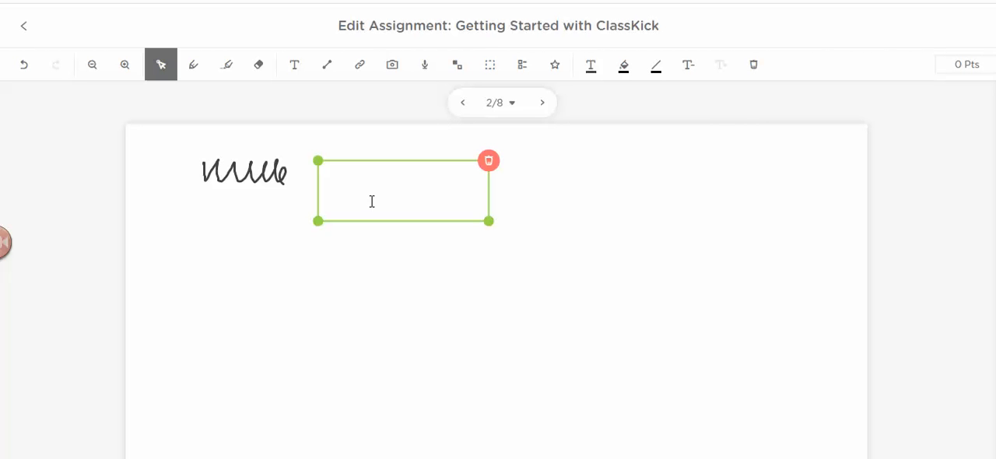
{"action": "type", "text": "hello evey"}
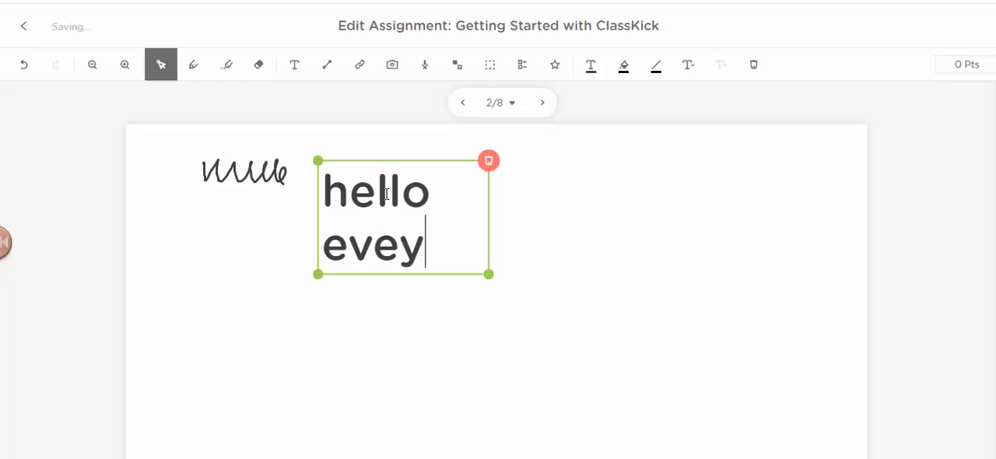
{"action": "type", "text": "one"}
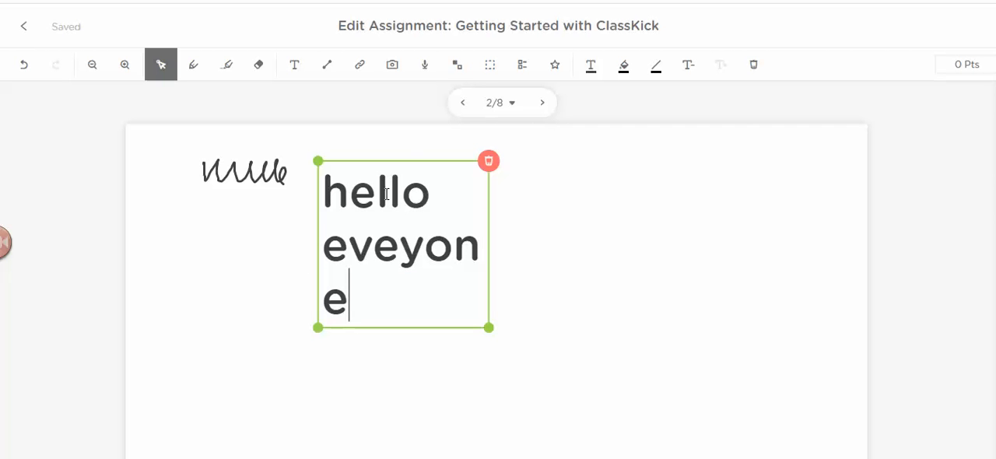
{"action": "mouse_move", "coordinate": [377, 224]}
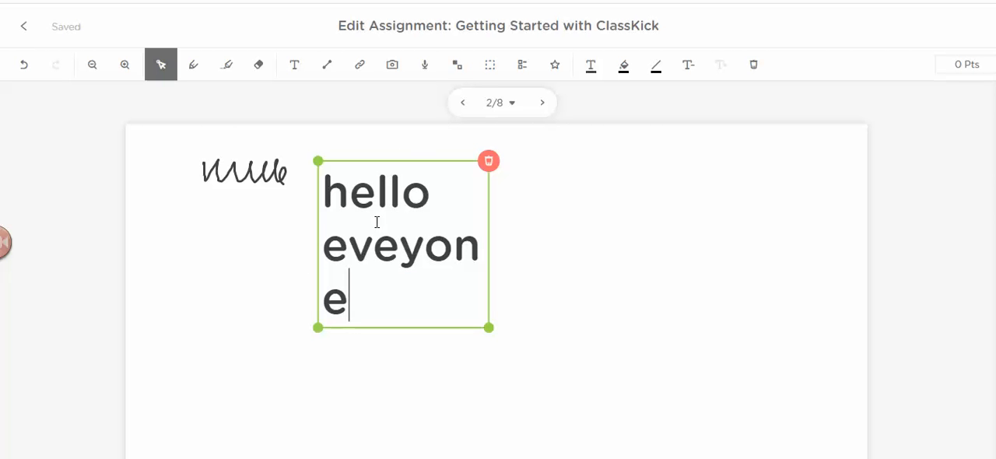
{"action": "type", "text": "r"}
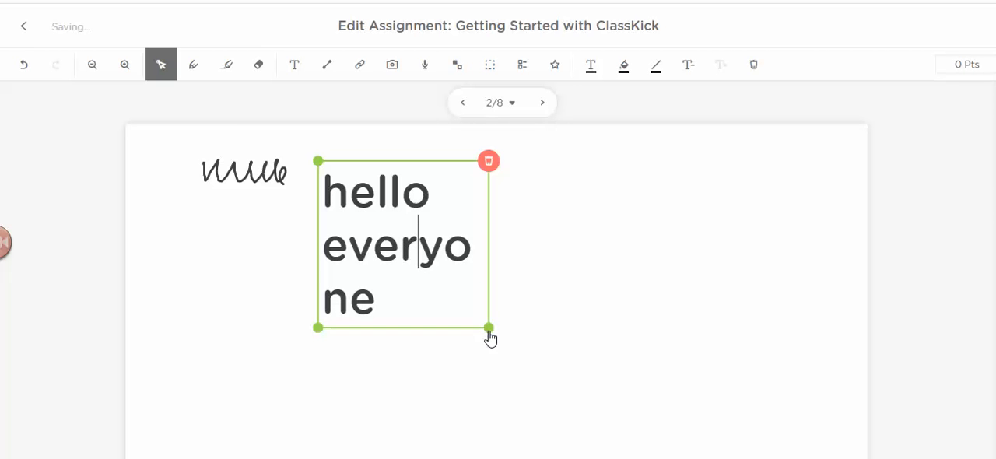
{"action": "left_click_drag", "start_coordinate": [489, 328], "coordinate": [633, 271]}
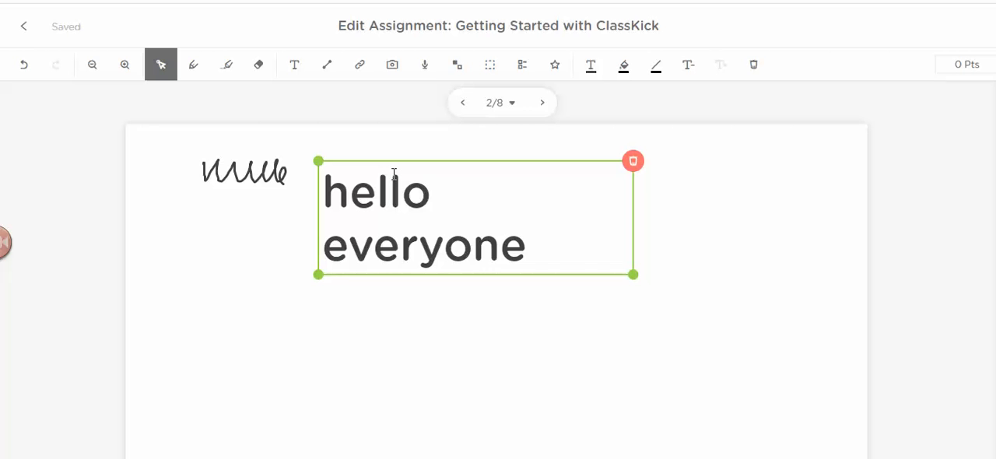
{"action": "mouse_move", "coordinate": [591, 65]}
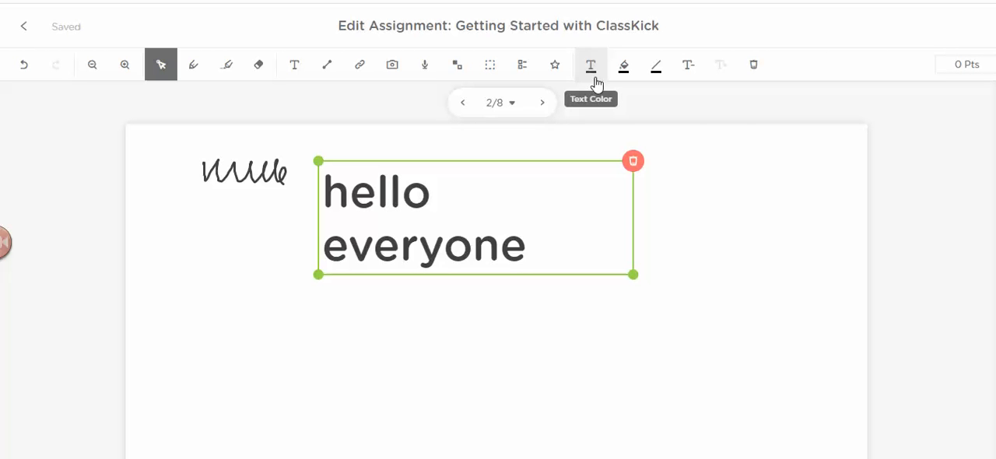
{"action": "mouse_move", "coordinate": [688, 64]}
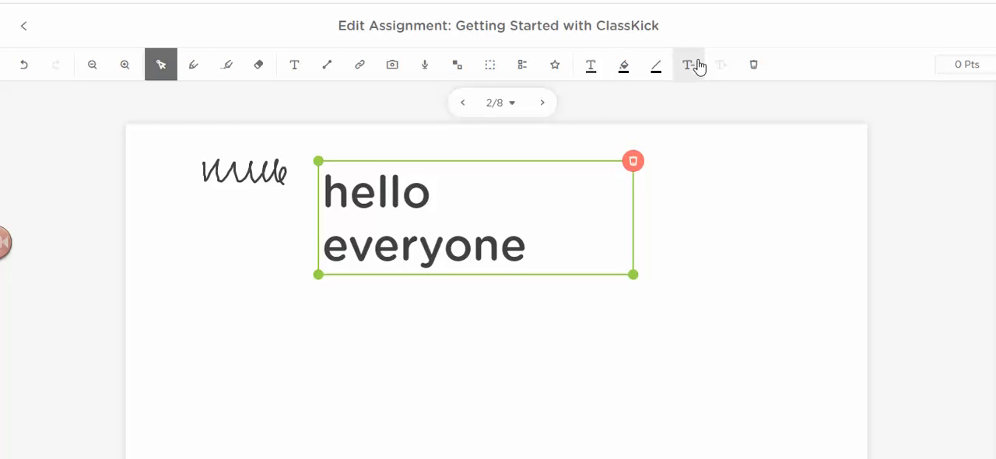
{"action": "mouse_move", "coordinate": [688, 65]}
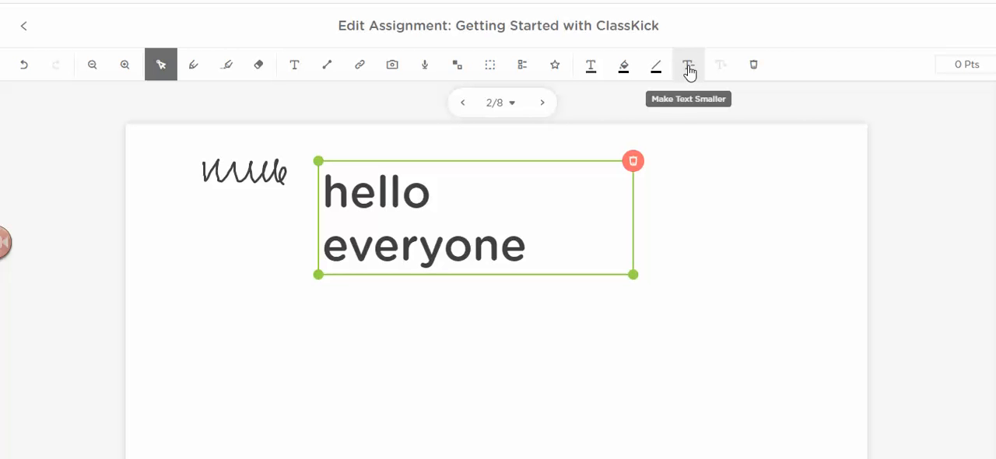
Resize the 'hello everyone' text smaller to fit one line and colour it purple
{"action": "left_click", "coordinate": [688, 65]}
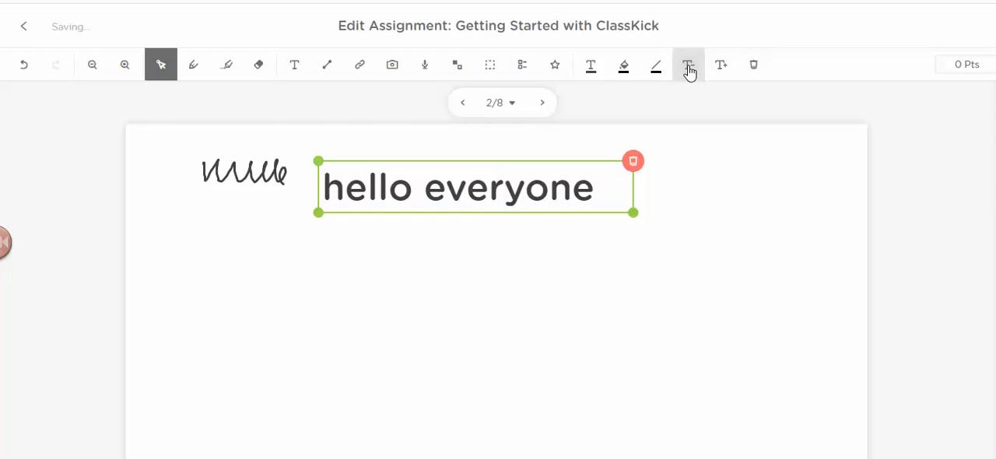
{"action": "left_click", "coordinate": [720, 64]}
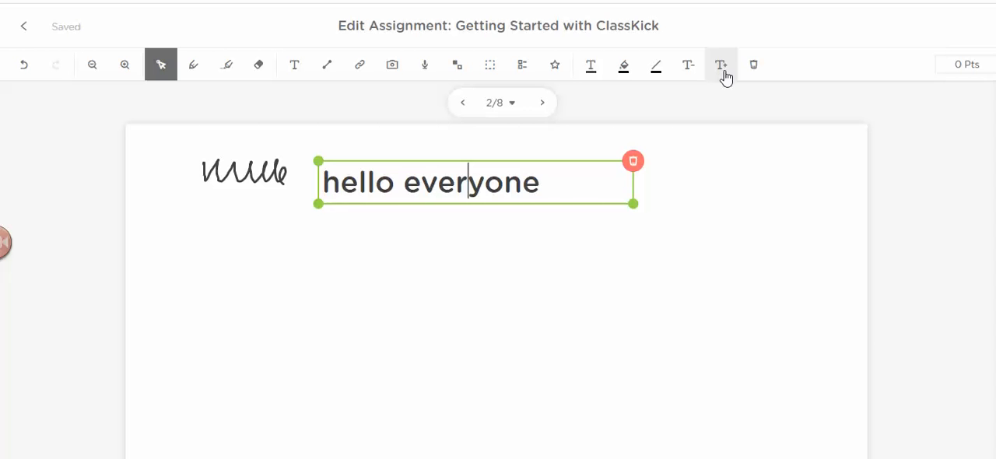
{"action": "left_click", "coordinate": [721, 65]}
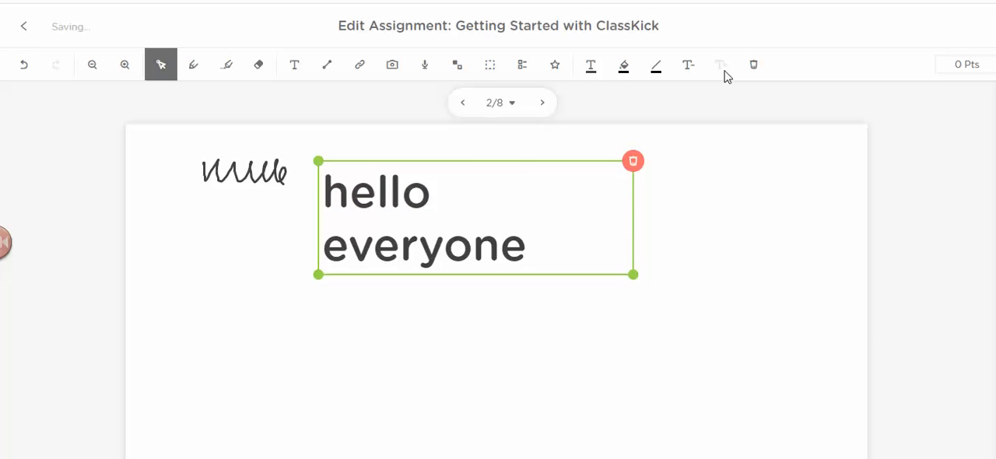
{"action": "left_click", "coordinate": [720, 64]}
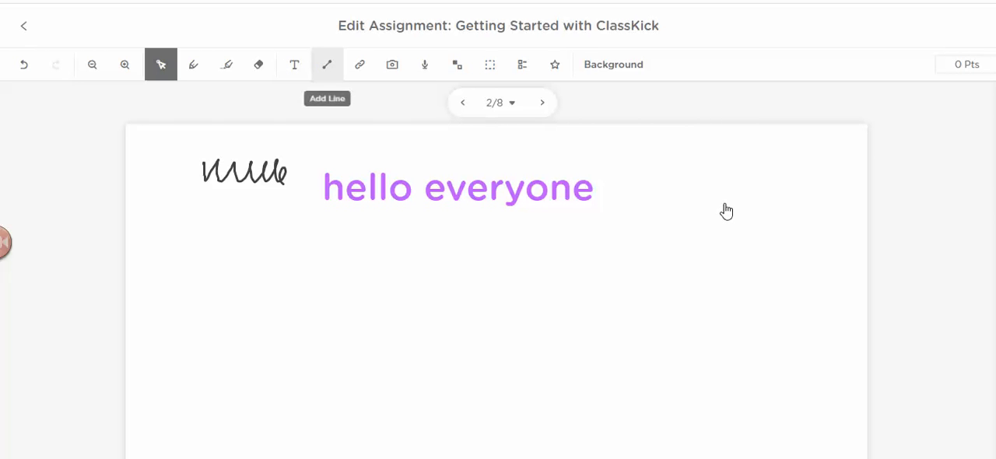
Draw a diagonal line under the text, colour it orange and thicken it
{"action": "left_click_drag", "start_coordinate": [323, 305], "coordinate": [490, 258]}
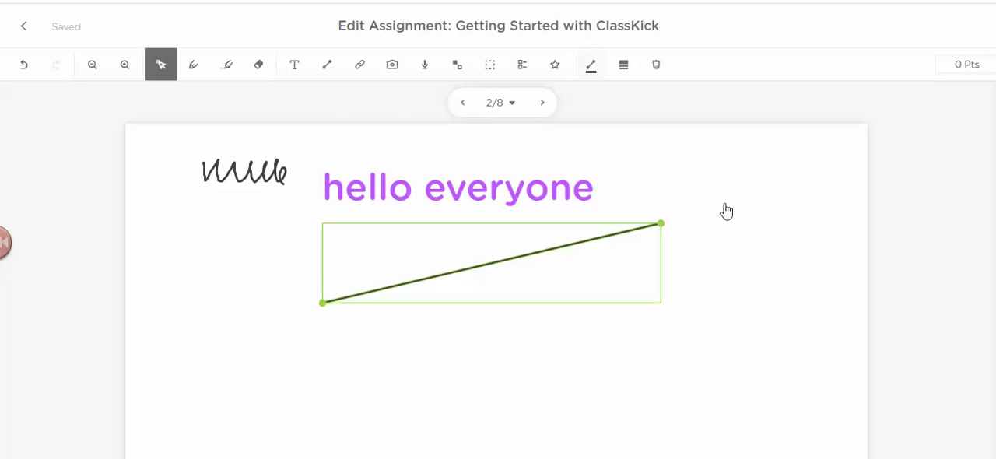
{"action": "mouse_move", "coordinate": [590, 64]}
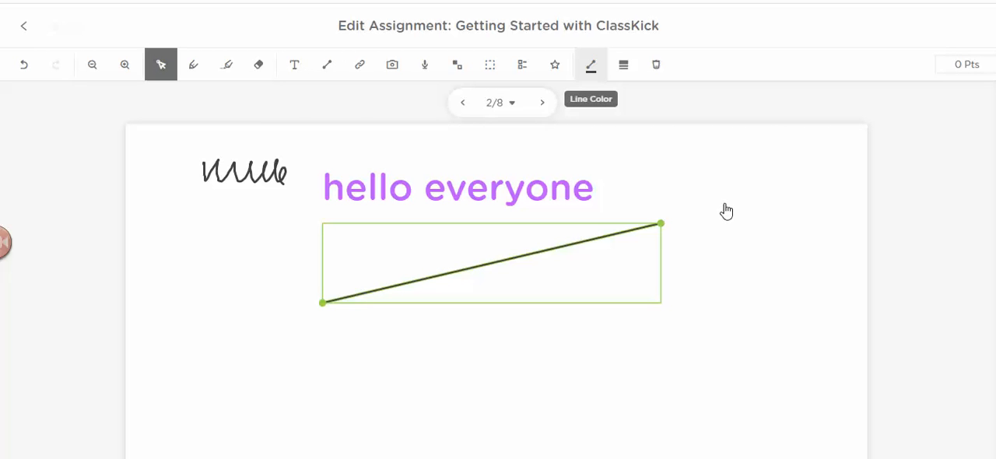
{"action": "left_click", "coordinate": [591, 65]}
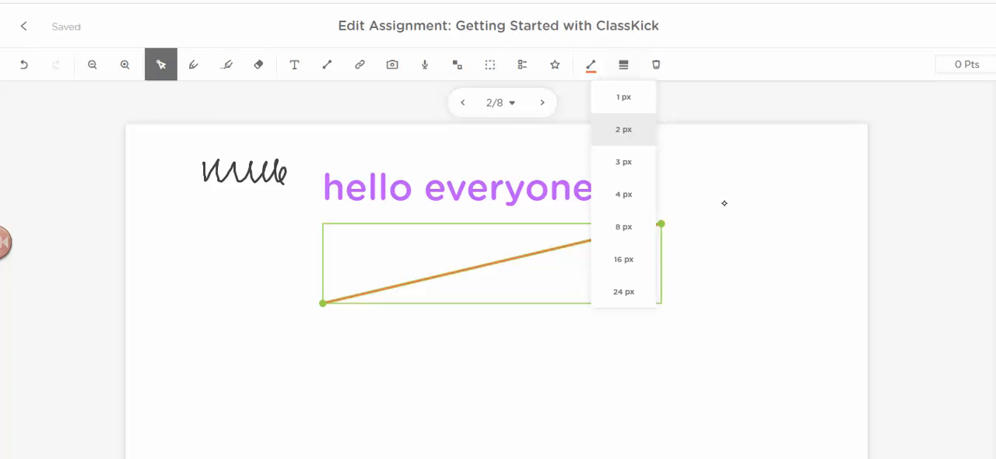
{"action": "left_click", "coordinate": [624, 227]}
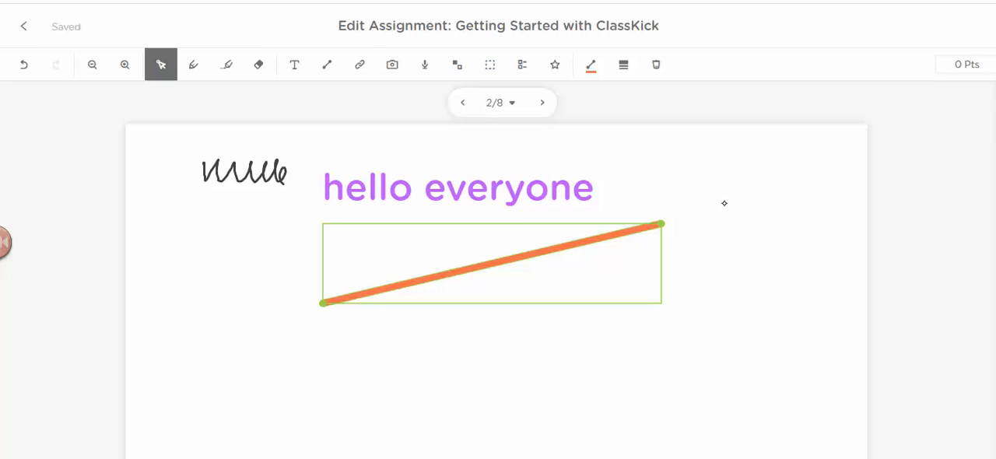
{"action": "left_click", "coordinate": [358, 65]}
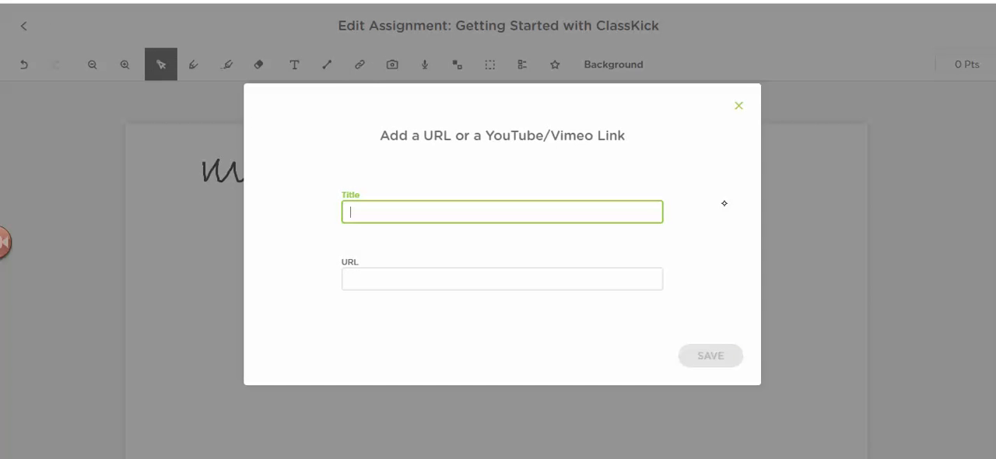
{"action": "mouse_move", "coordinate": [725, 204]}
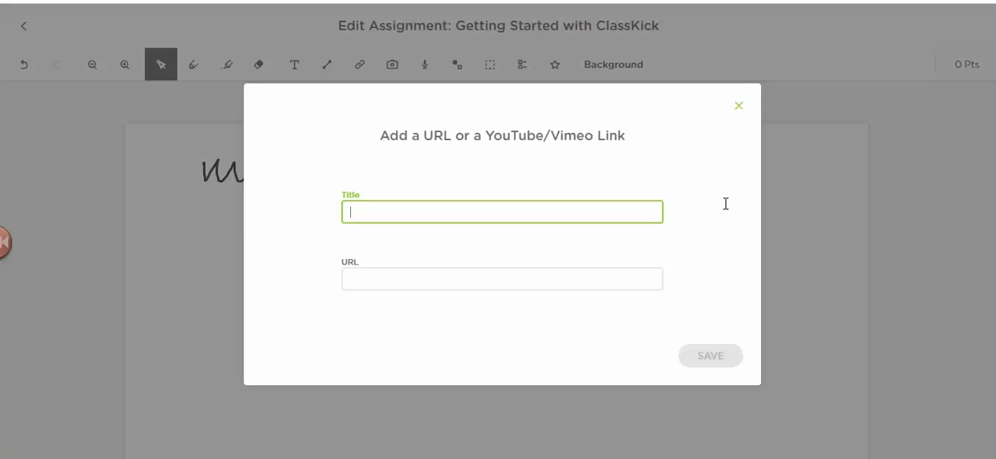
{"action": "mouse_move", "coordinate": [724, 211]}
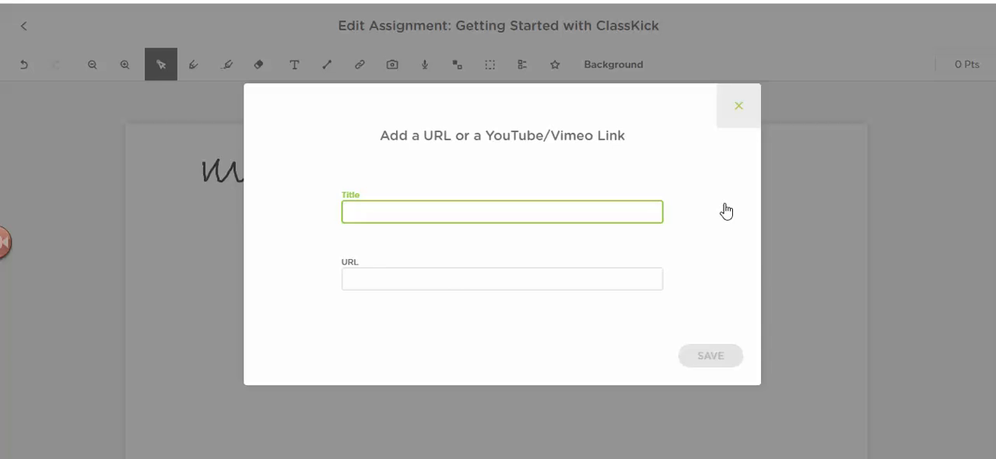
{"action": "left_click", "coordinate": [737, 105]}
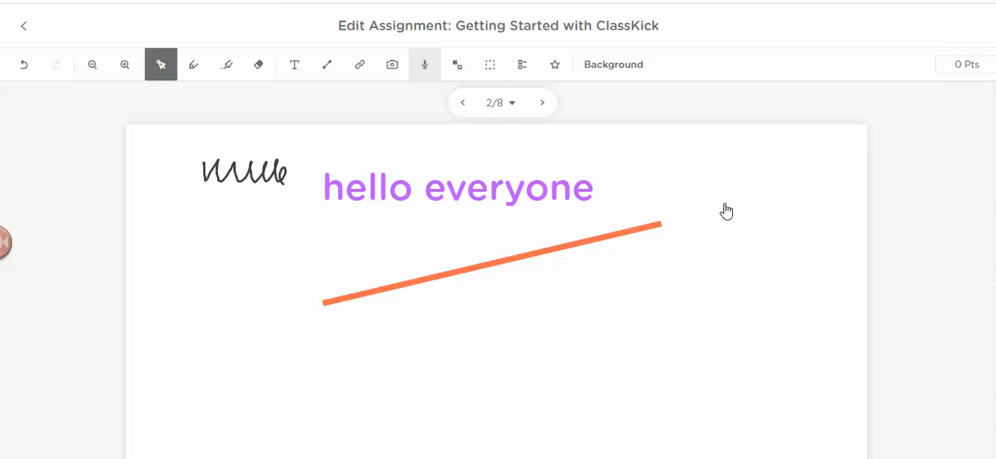
{"action": "mouse_move", "coordinate": [425, 65]}
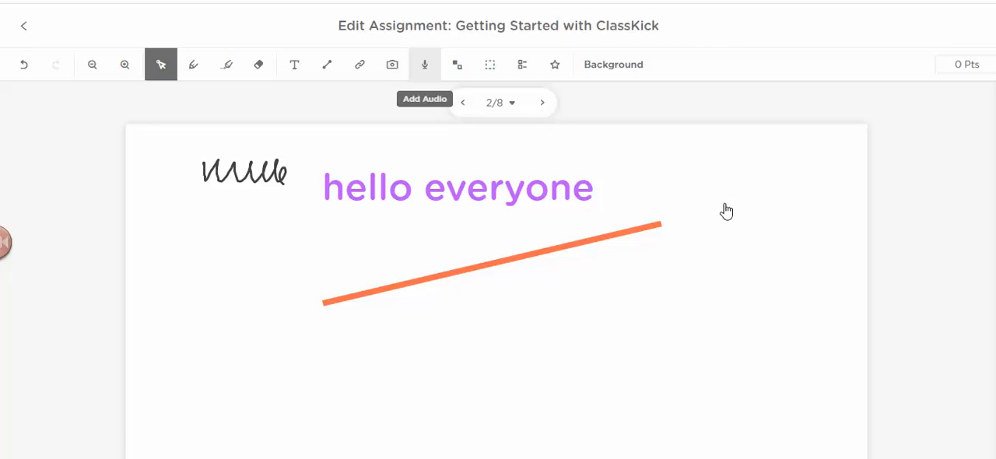
Record and save a 10-second audio note on slide 2
{"action": "left_click", "coordinate": [425, 65]}
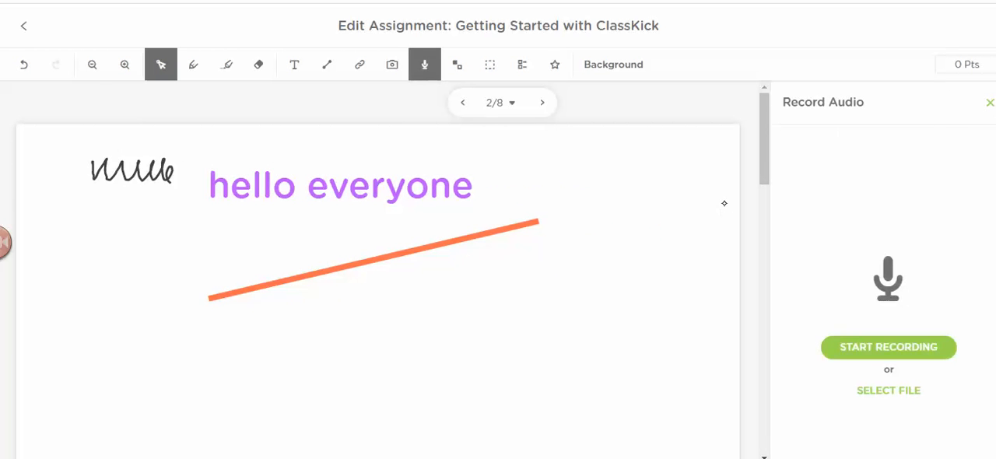
{"action": "mouse_move", "coordinate": [725, 211]}
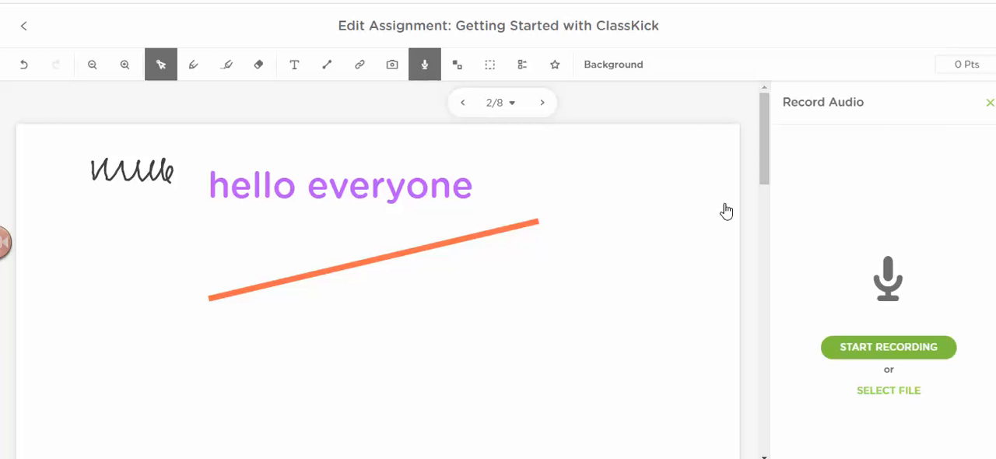
{"action": "left_click", "coordinate": [889, 347]}
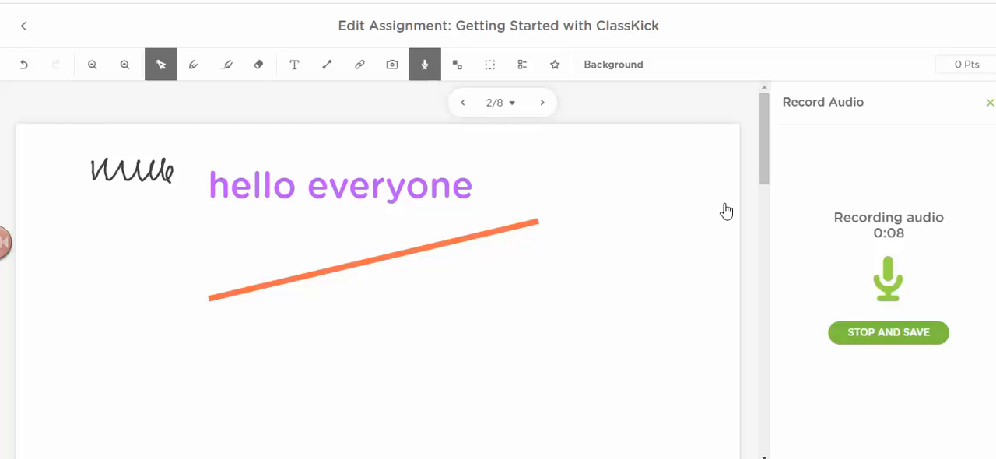
{"action": "left_click", "coordinate": [888, 332]}
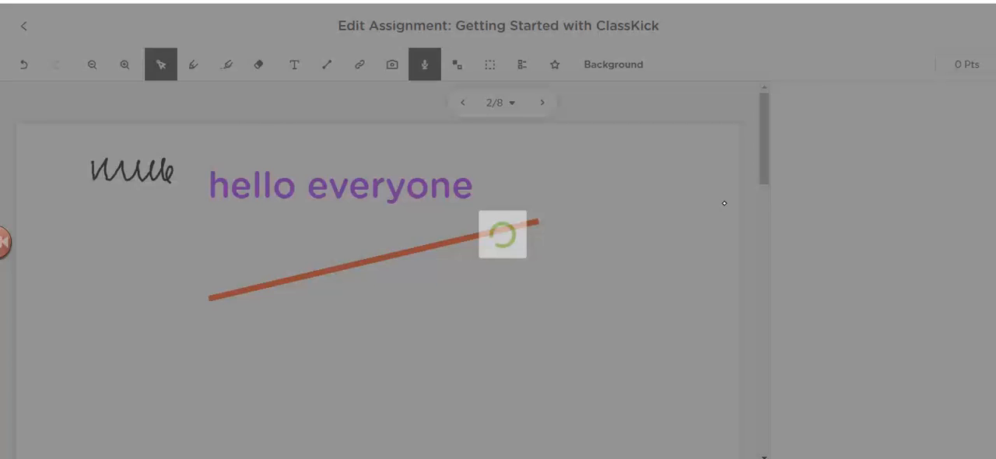
{"action": "left_click", "coordinate": [424, 65]}
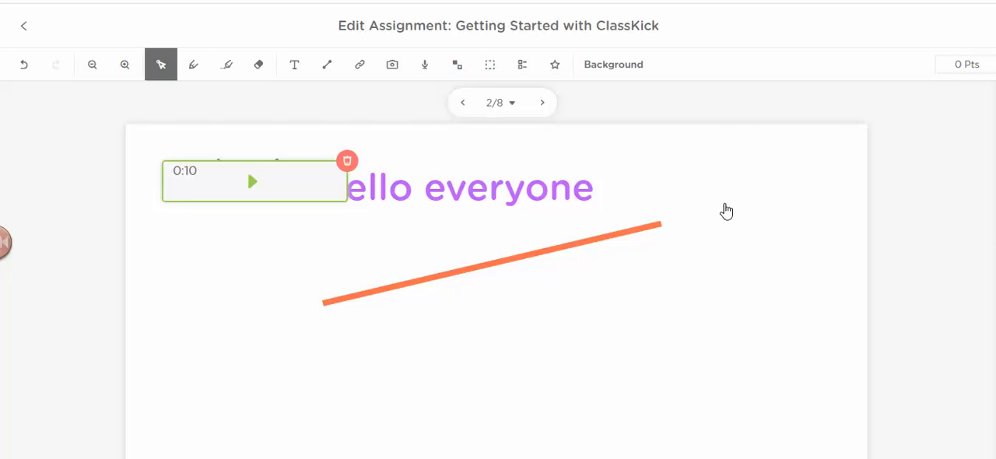
Delete the 10-second audio note and record a new 6-second one below the scribble
{"action": "left_click", "coordinate": [347, 160]}
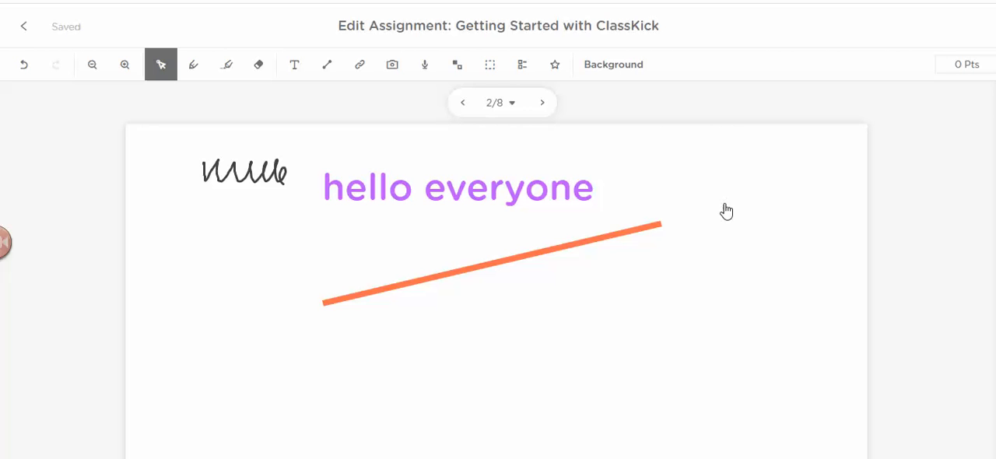
{"action": "left_click", "coordinate": [424, 65]}
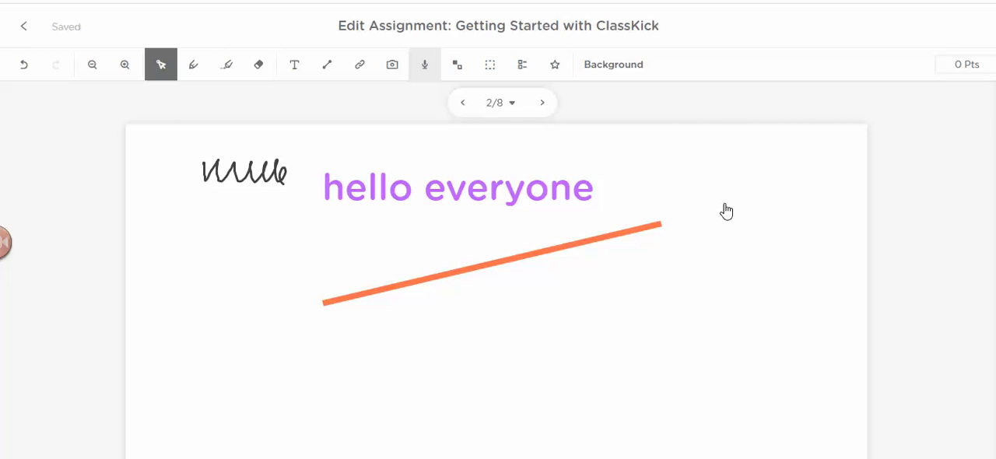
{"action": "left_click", "coordinate": [424, 64]}
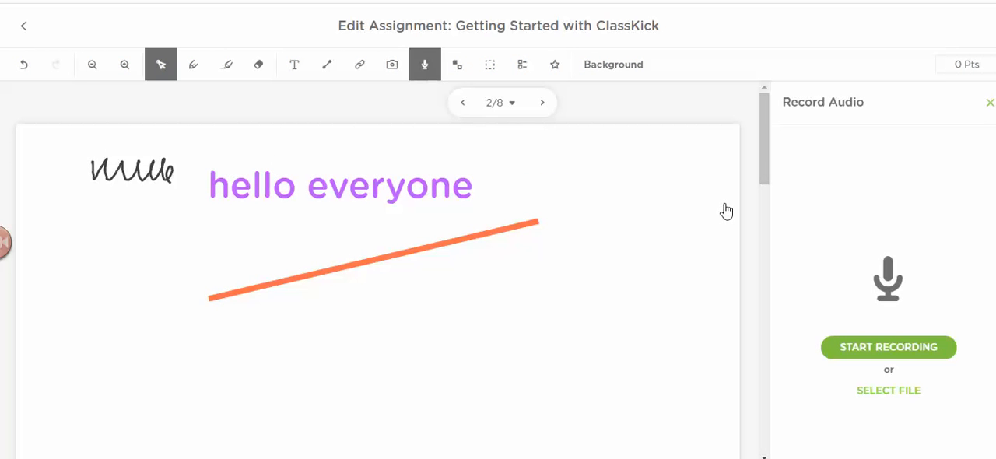
{"action": "left_click", "coordinate": [888, 347]}
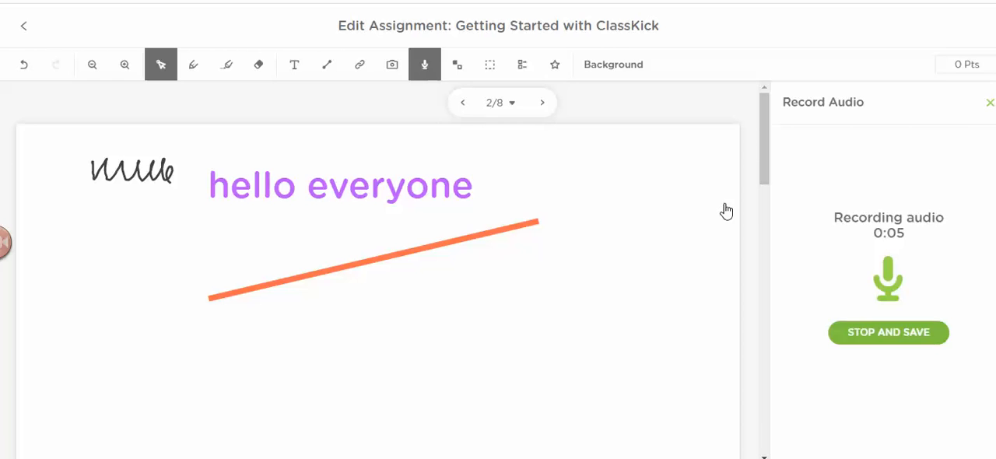
{"action": "left_click", "coordinate": [888, 332]}
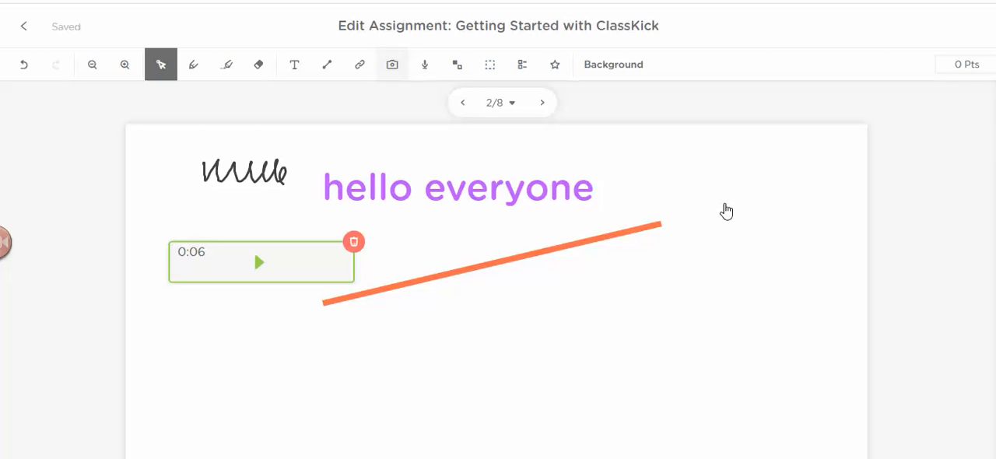
{"action": "mouse_move", "coordinate": [457, 65]}
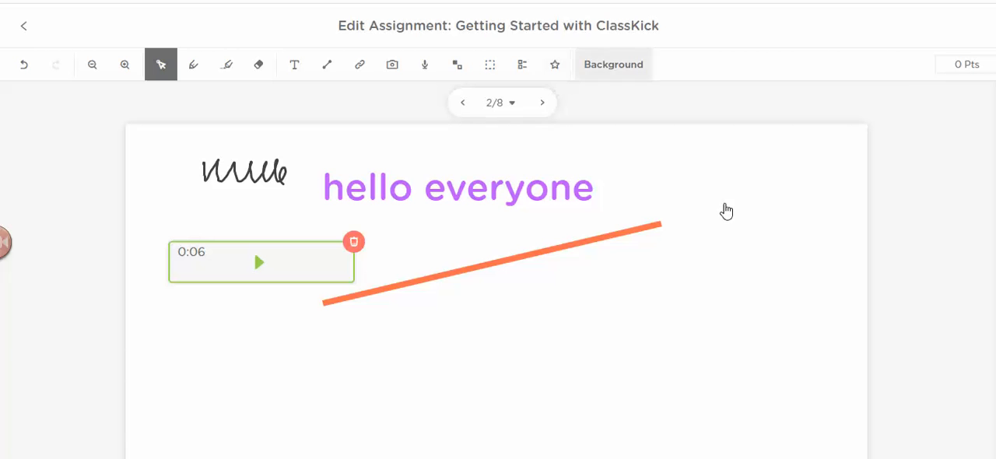
Apply the blue grid-paper template as the slide background
{"action": "left_click", "coordinate": [613, 64]}
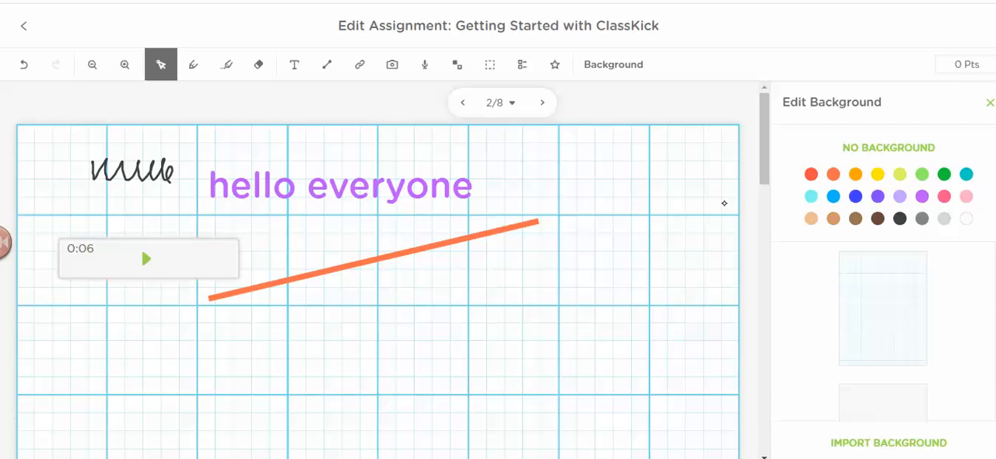
{"action": "mouse_move", "coordinate": [725, 210]}
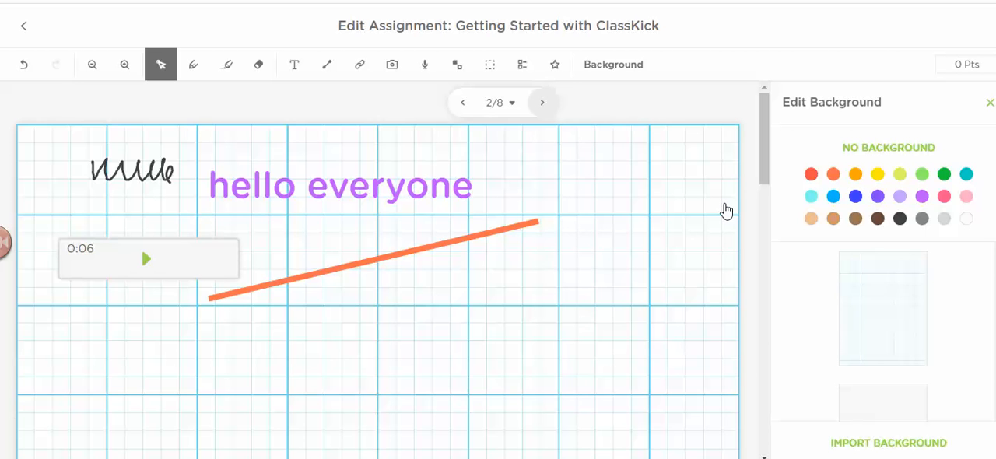
{"action": "left_click", "coordinate": [542, 102]}
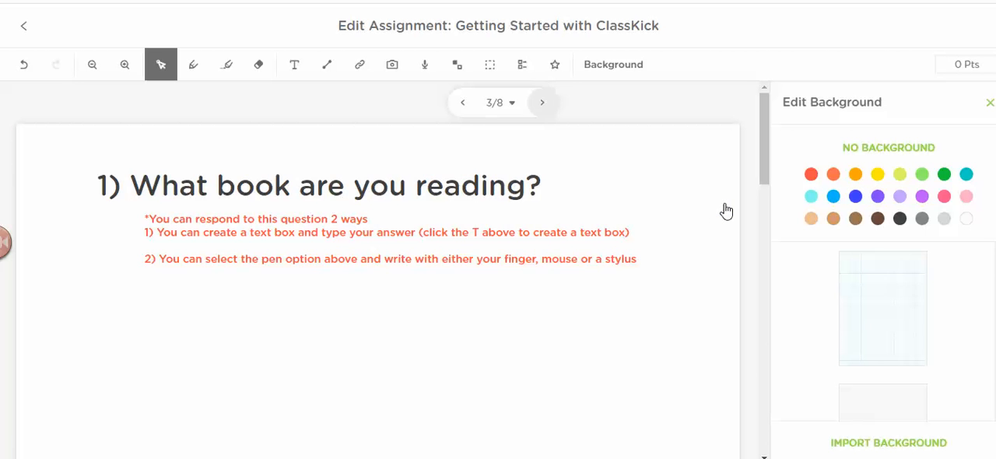
{"action": "left_click", "coordinate": [496, 102]}
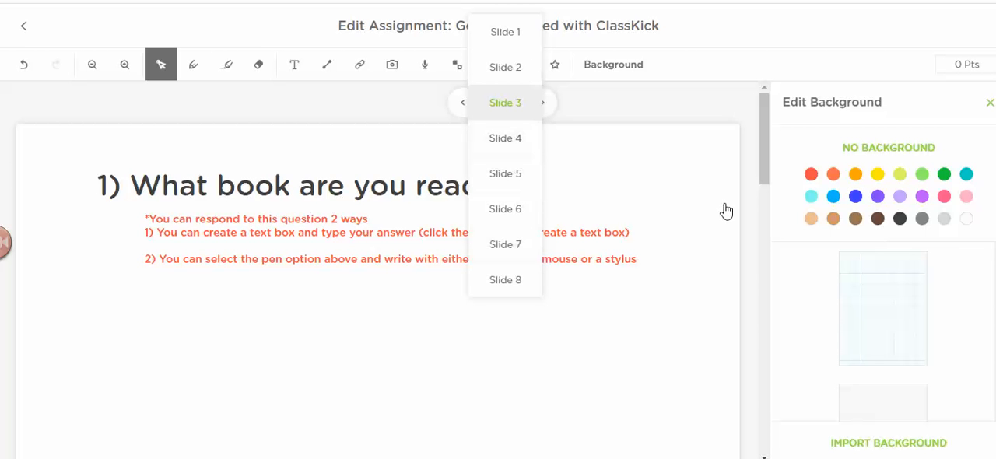
{"action": "left_click", "coordinate": [500, 102]}
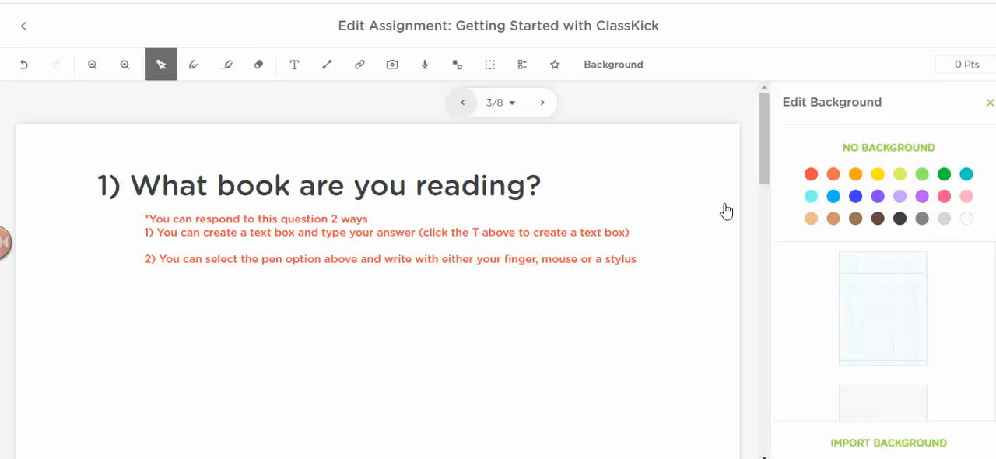
{"action": "left_click", "coordinate": [462, 102]}
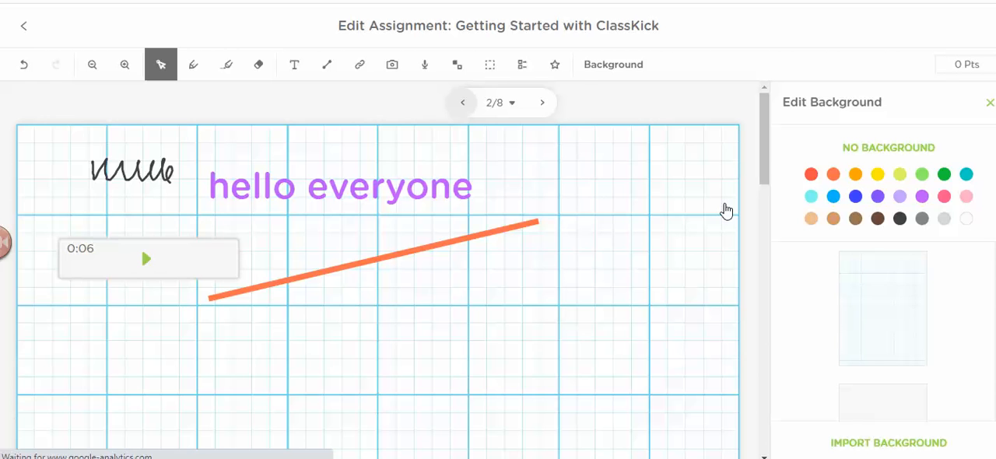
{"action": "left_click", "coordinate": [462, 102]}
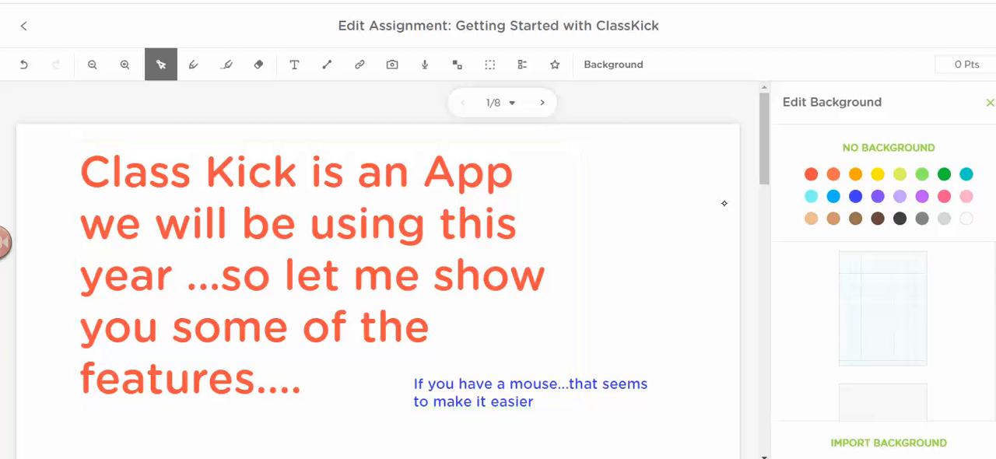
{"action": "left_click", "coordinate": [543, 102]}
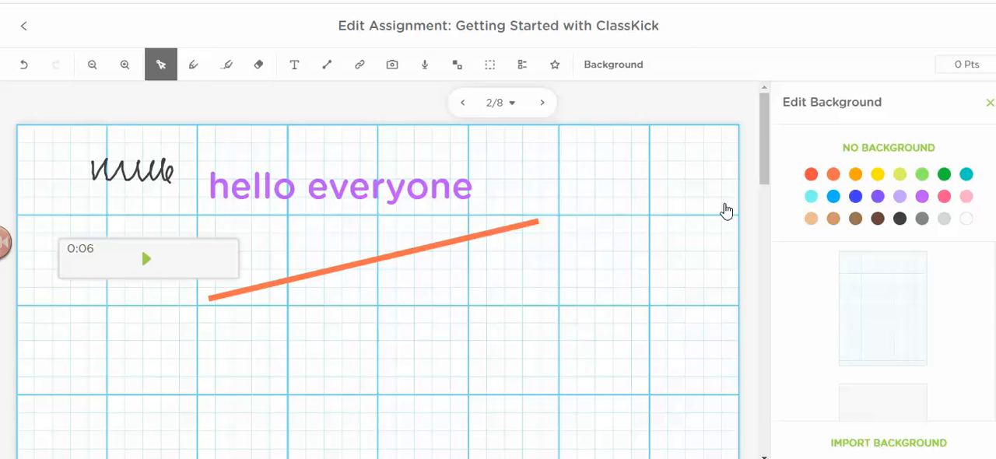
{"action": "mouse_move", "coordinate": [904, 175]}
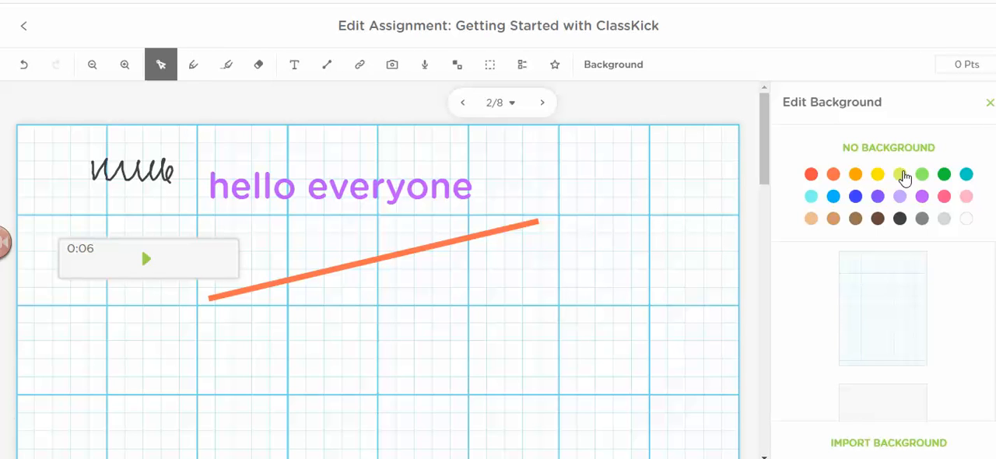